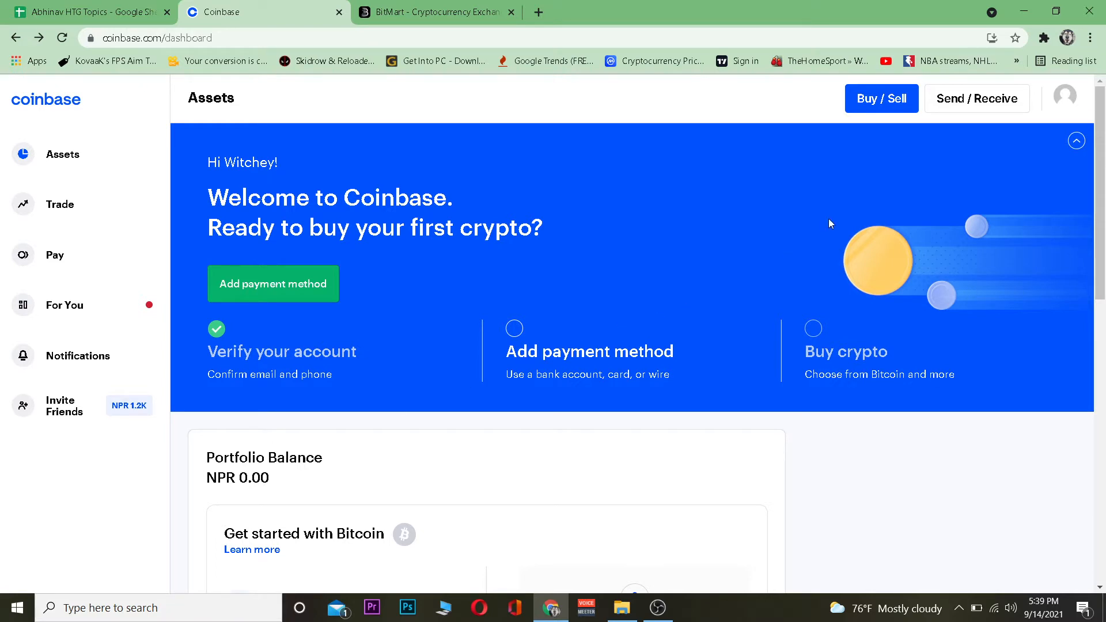
Start a Coinbase send and pick Tether (USDT) by searching 'usdt'.
left_click(977, 99)
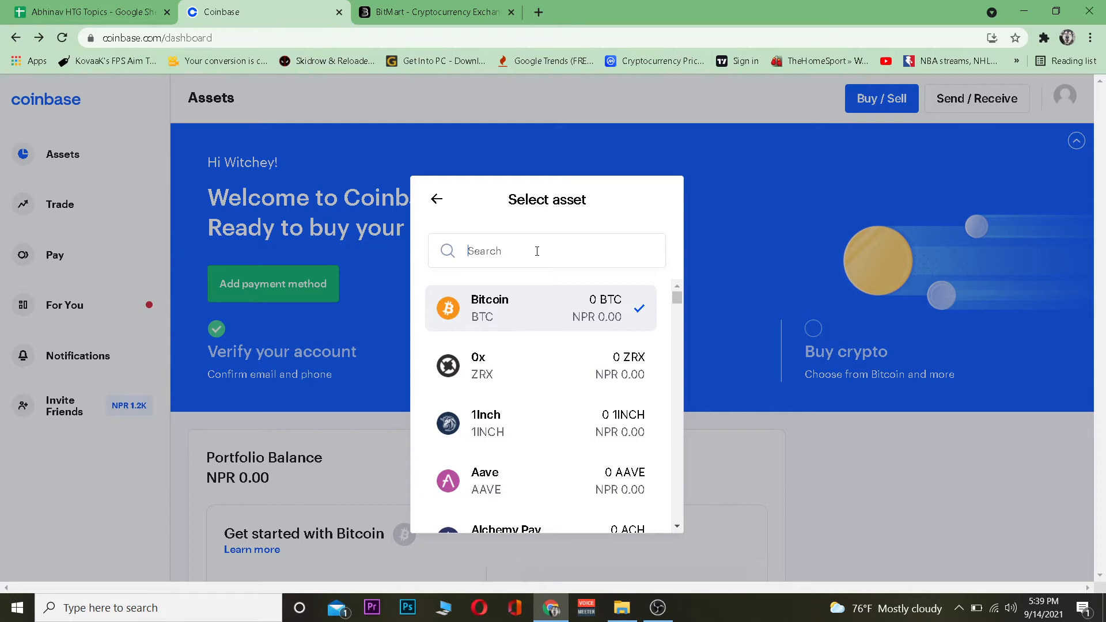
type("usdt")
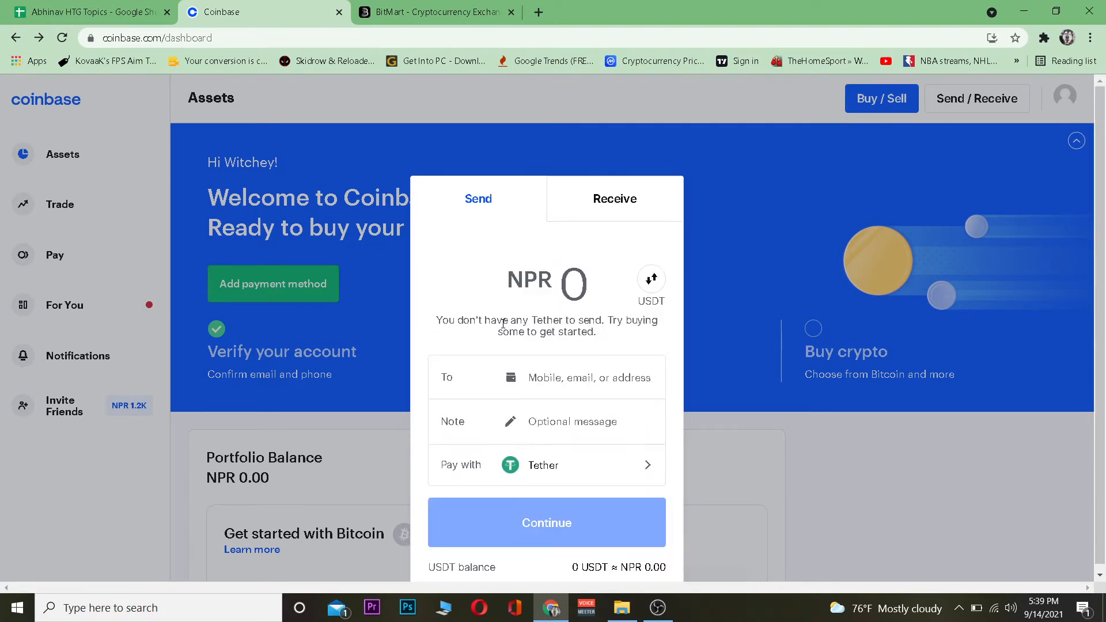
mouse_move(523, 310)
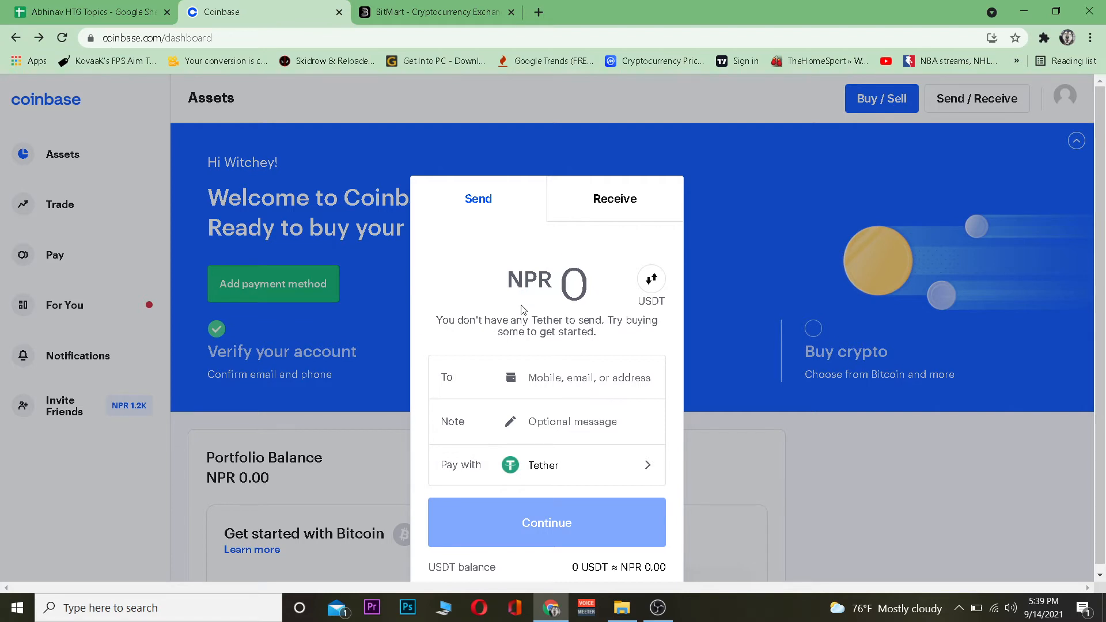
Enter 100 NPR as the Tether send amount.
left_click(573, 284)
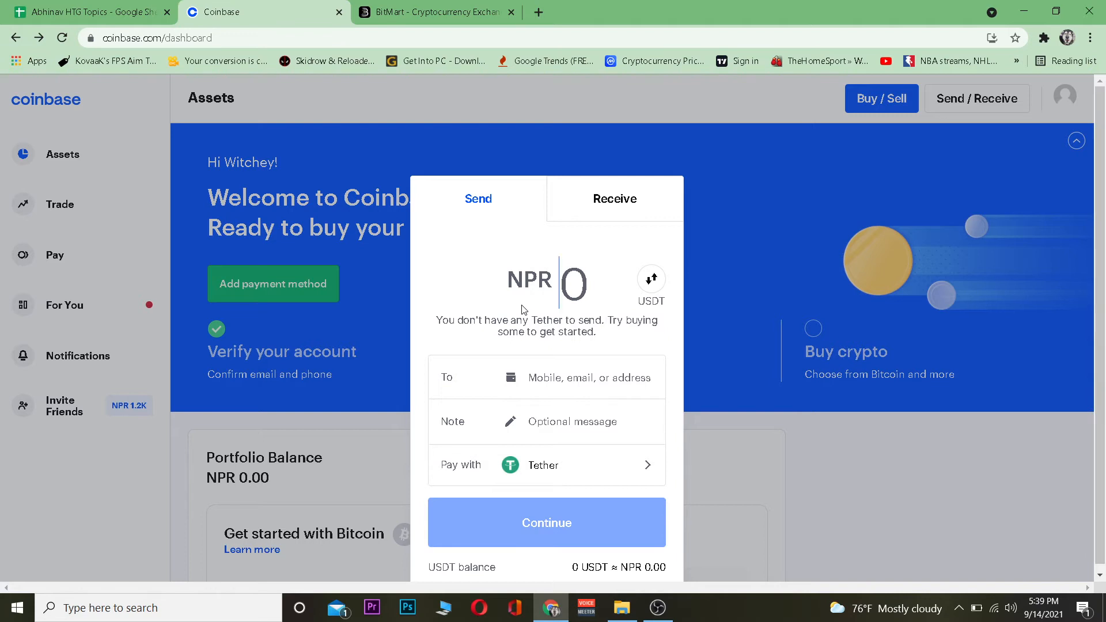
type("1")
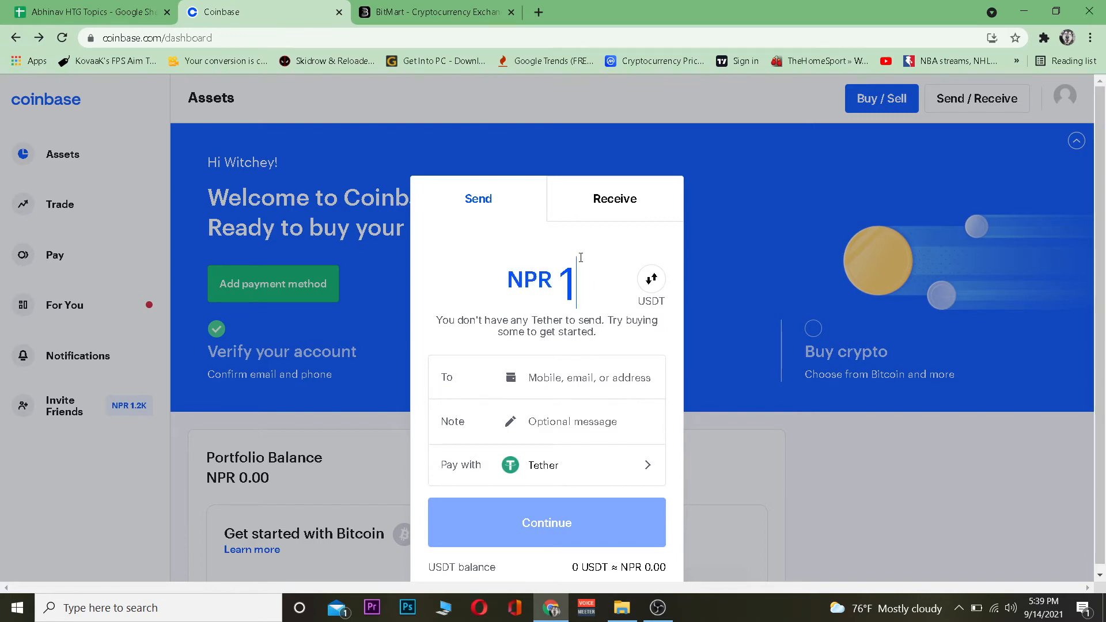
type("00")
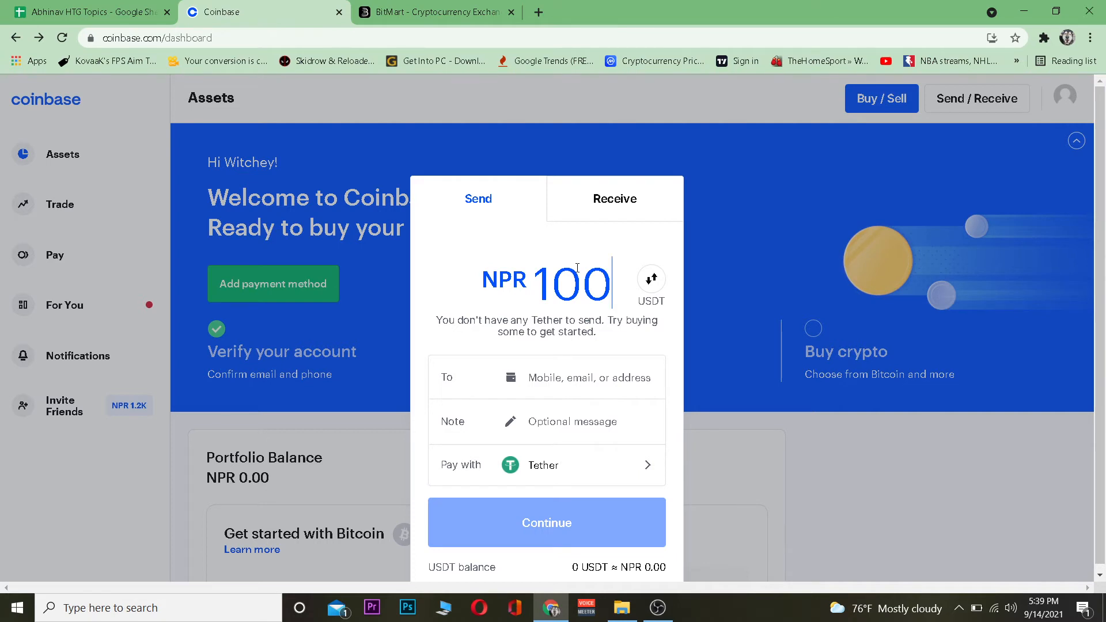
mouse_move(644, 312)
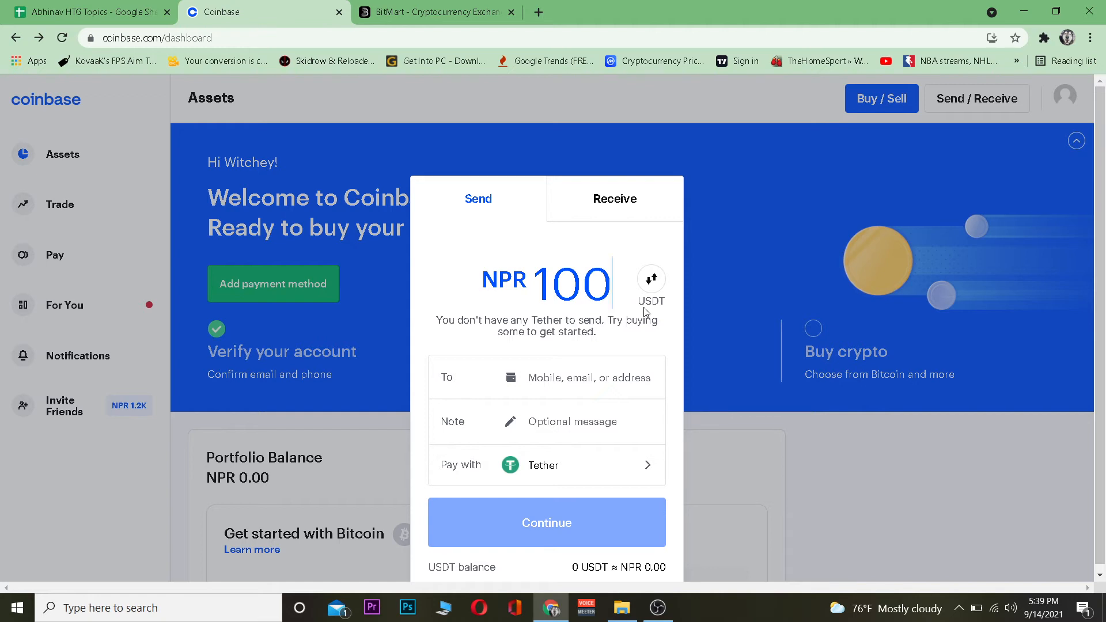
mouse_move(444, 5)
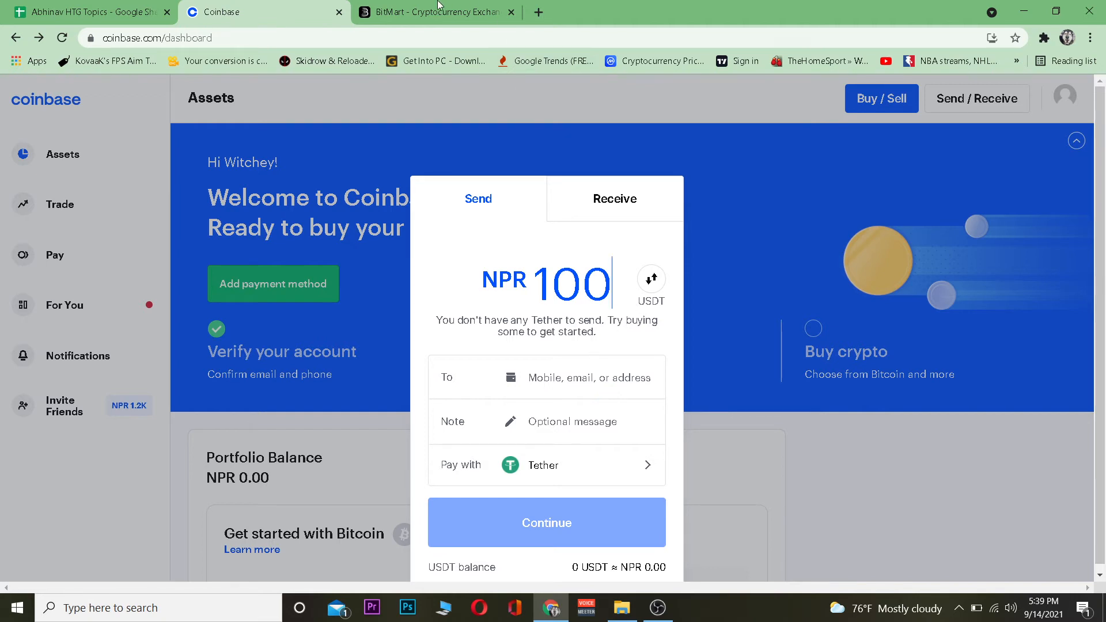
Go to BitMart's Assets deposit page from the account menu.
left_click(434, 13)
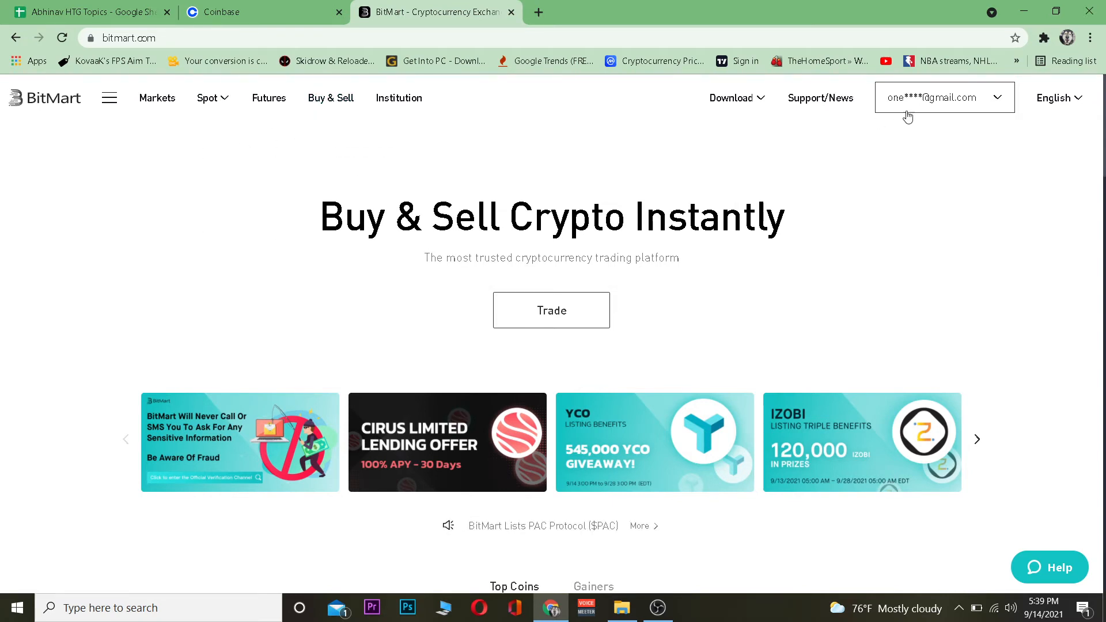
left_click(944, 97)
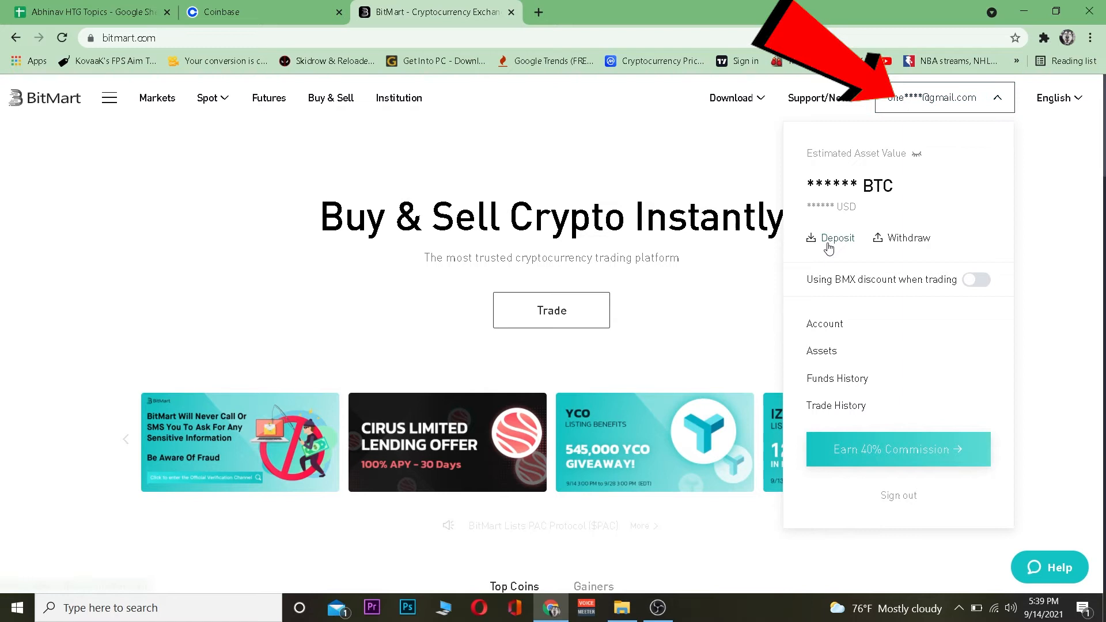
left_click(822, 351)
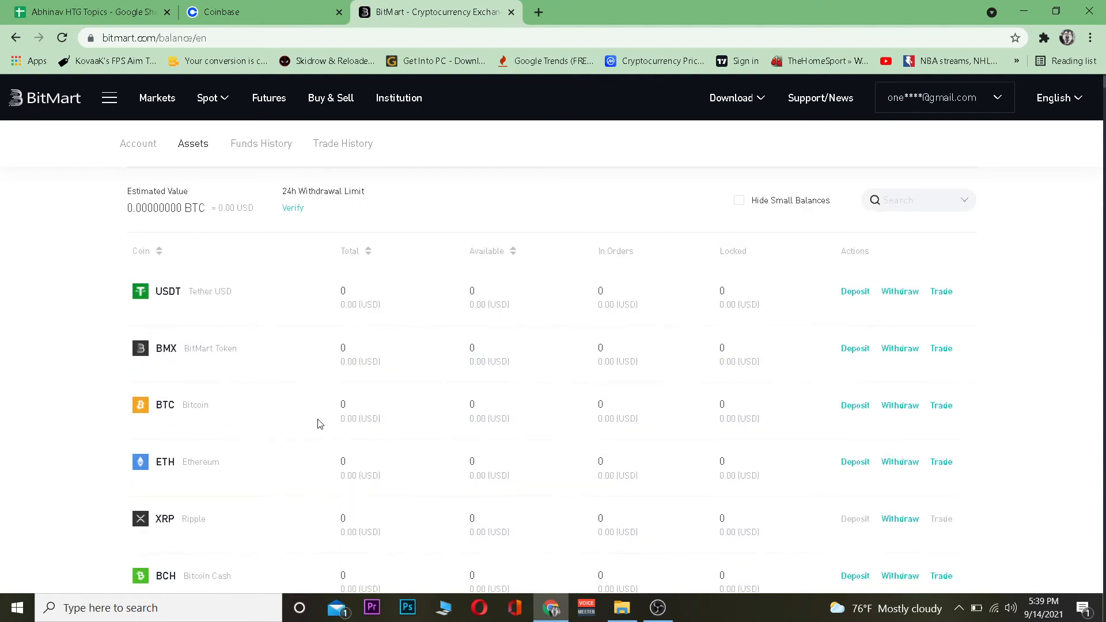
mouse_move(609, 284)
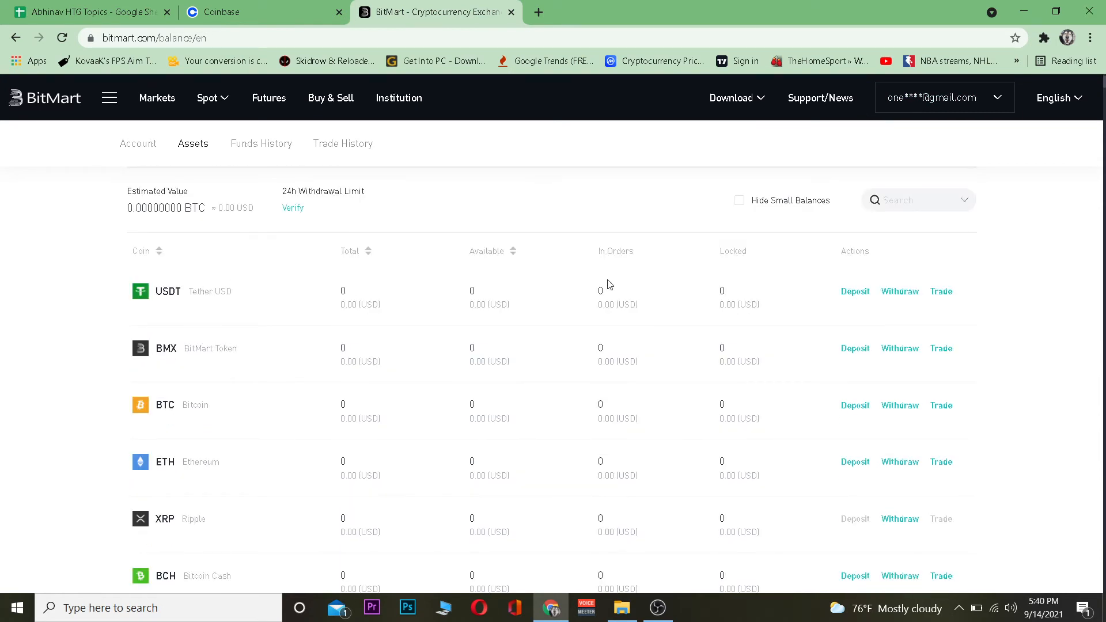
mouse_move(852, 299)
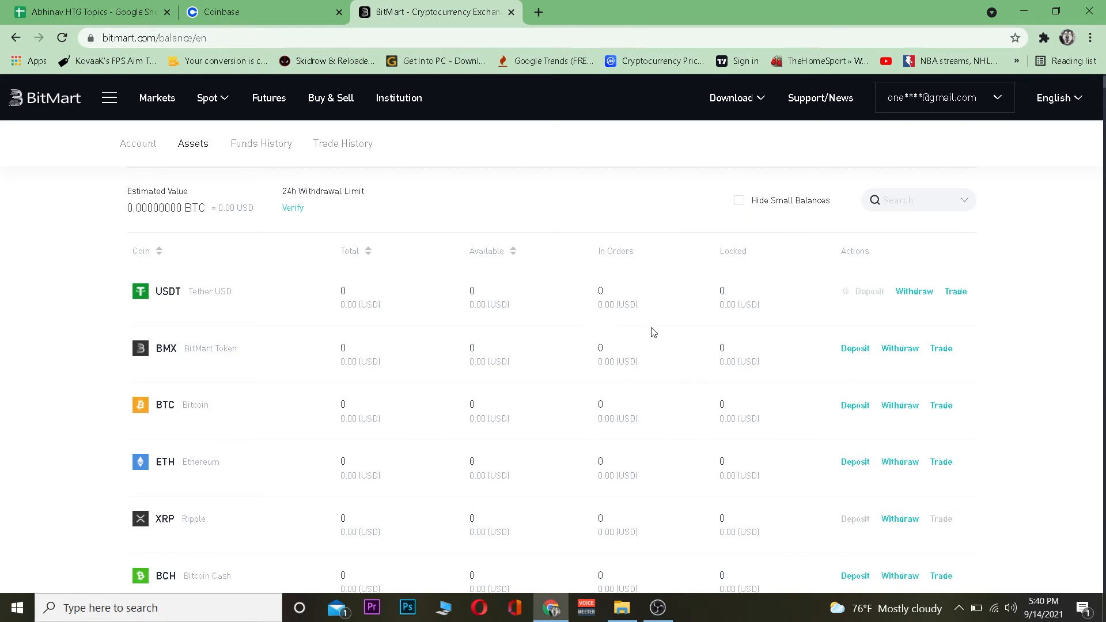
Copy BitMart's USDT TRC20 deposit address and return to Coinbase.
left_click(868, 291)
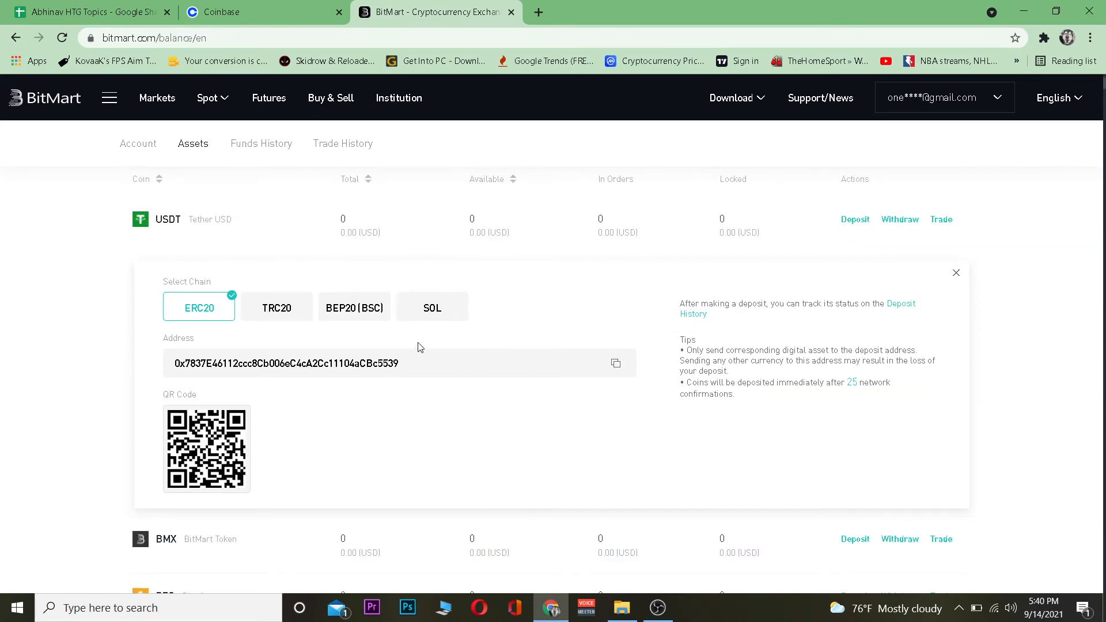
left_click(354, 306)
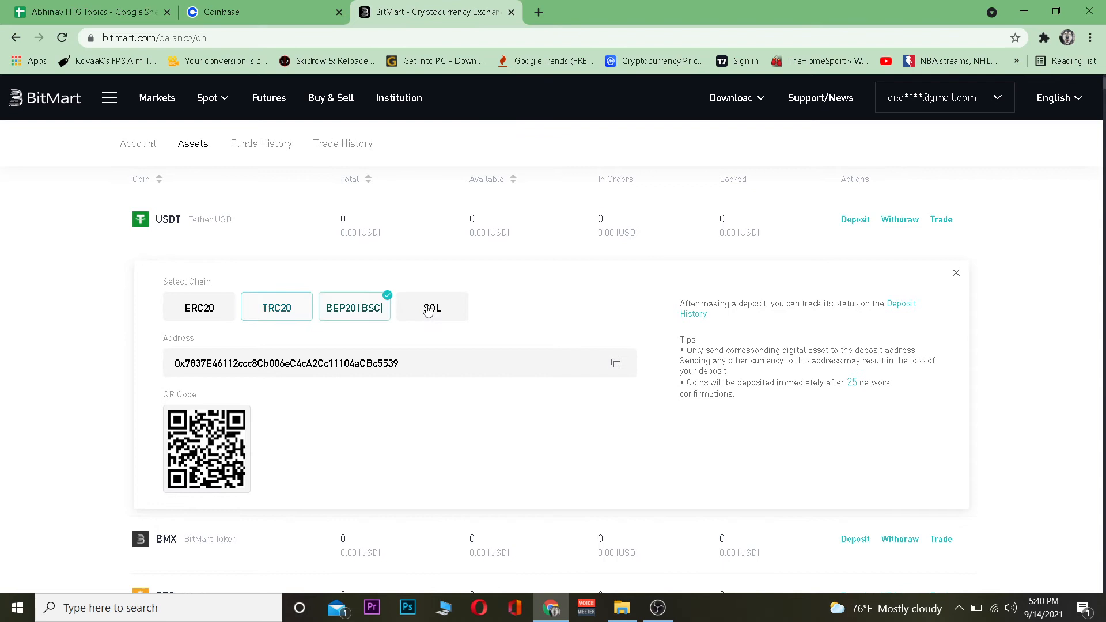
left_click(276, 307)
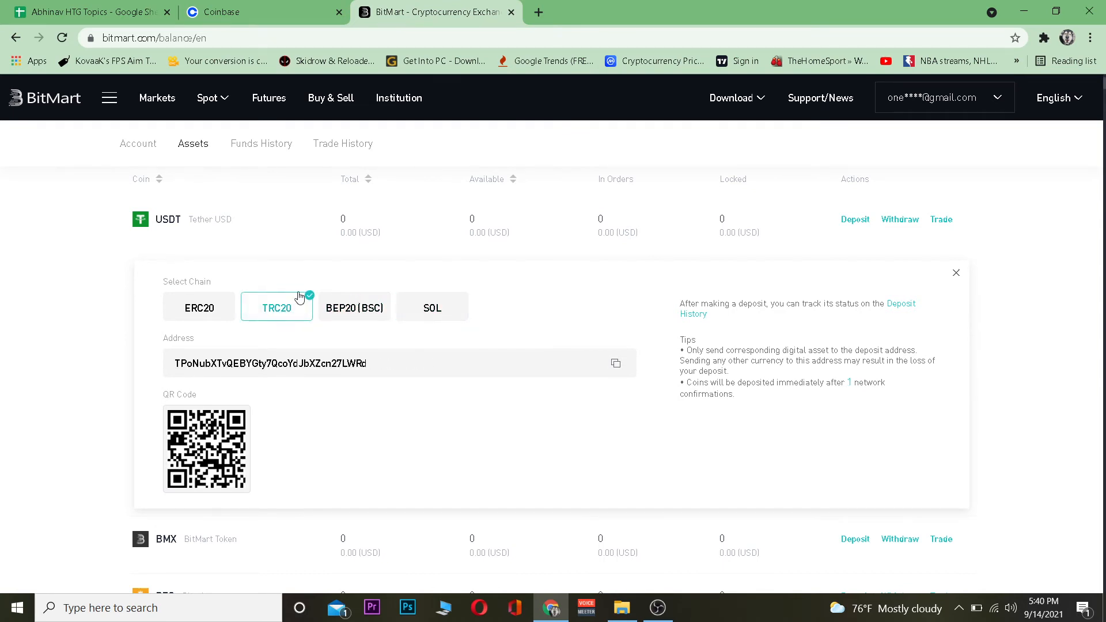
mouse_move(393, 345)
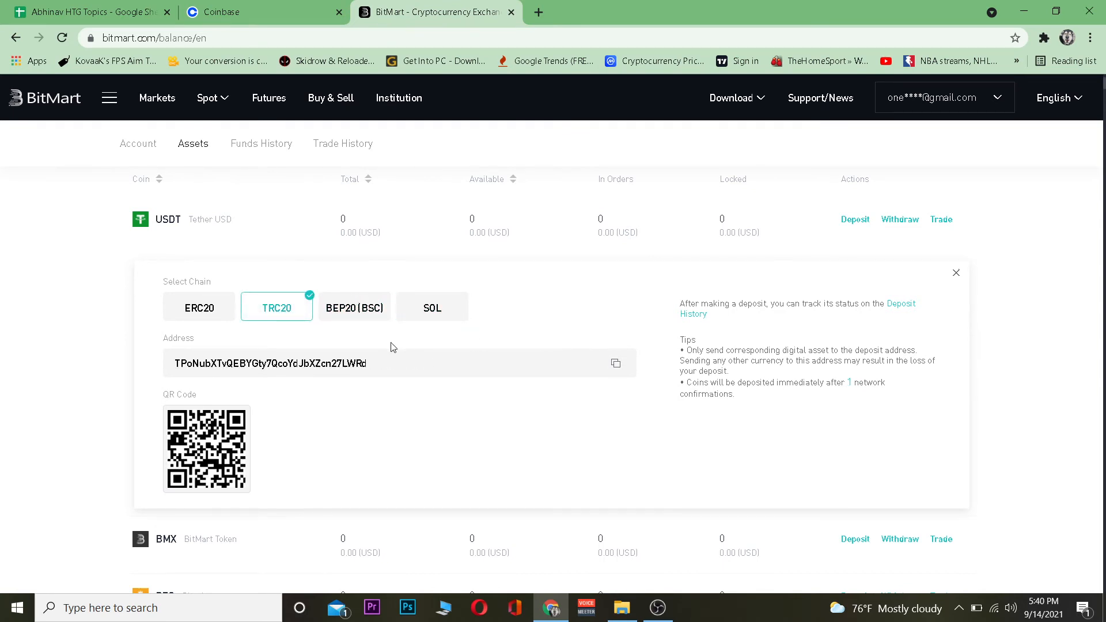
left_click(615, 363)
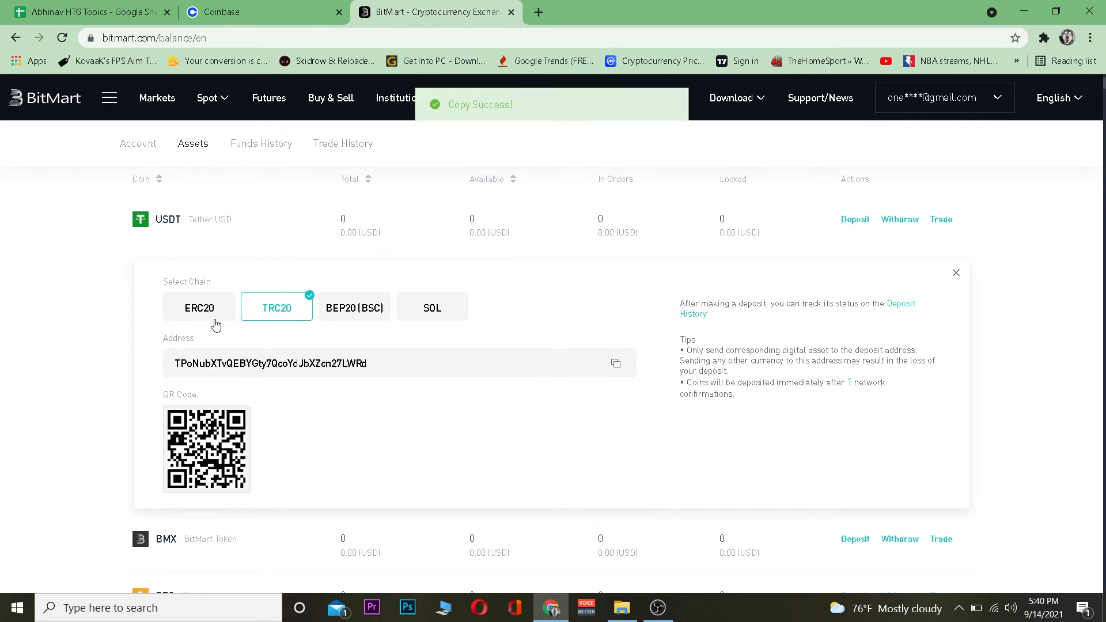
left_click(216, 12)
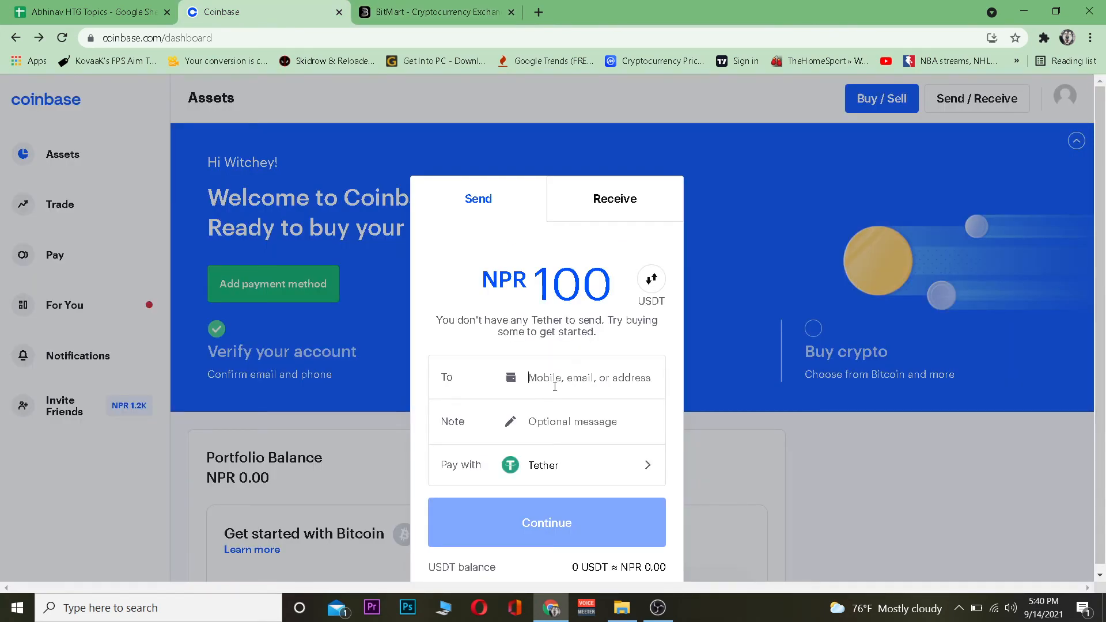
type("TPoNubXTvQEBYGty7QcoYdJbXZcn27LWRd")
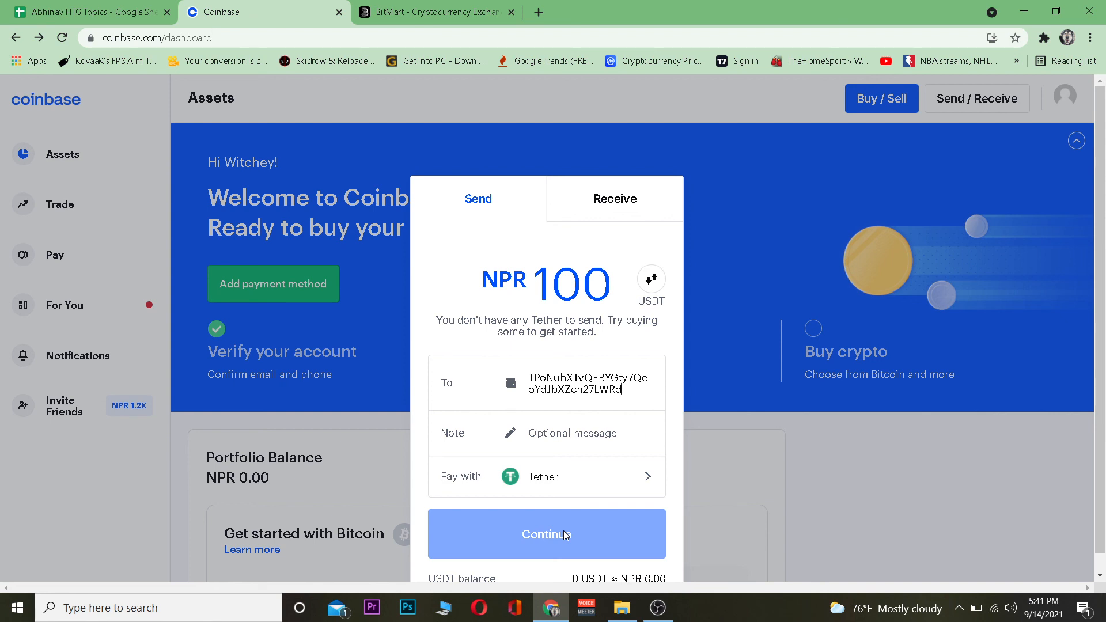
mouse_move(642, 527)
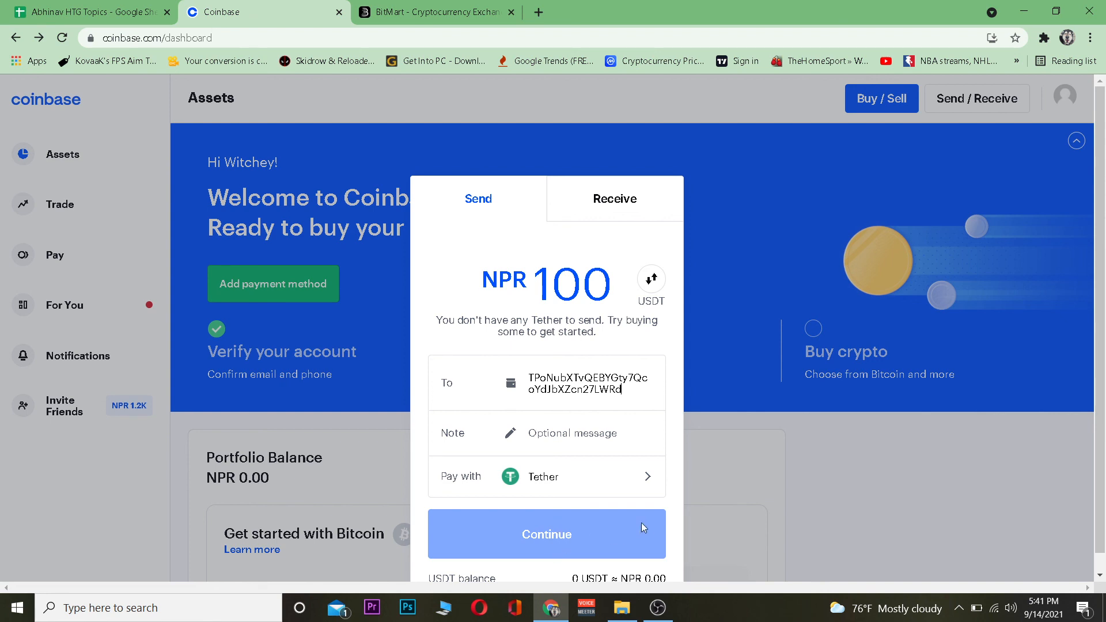